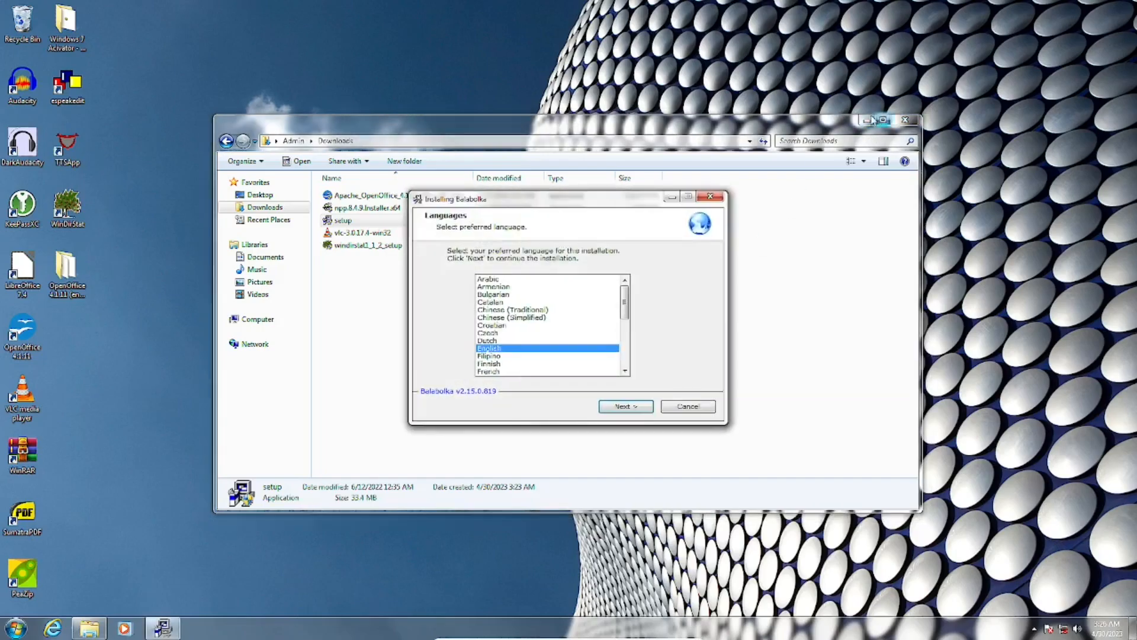
Step: Install Balabolka in English with desktop and taskbar shortcuts until setup reports success
{"action": "left_click", "coordinate": [624, 407]}
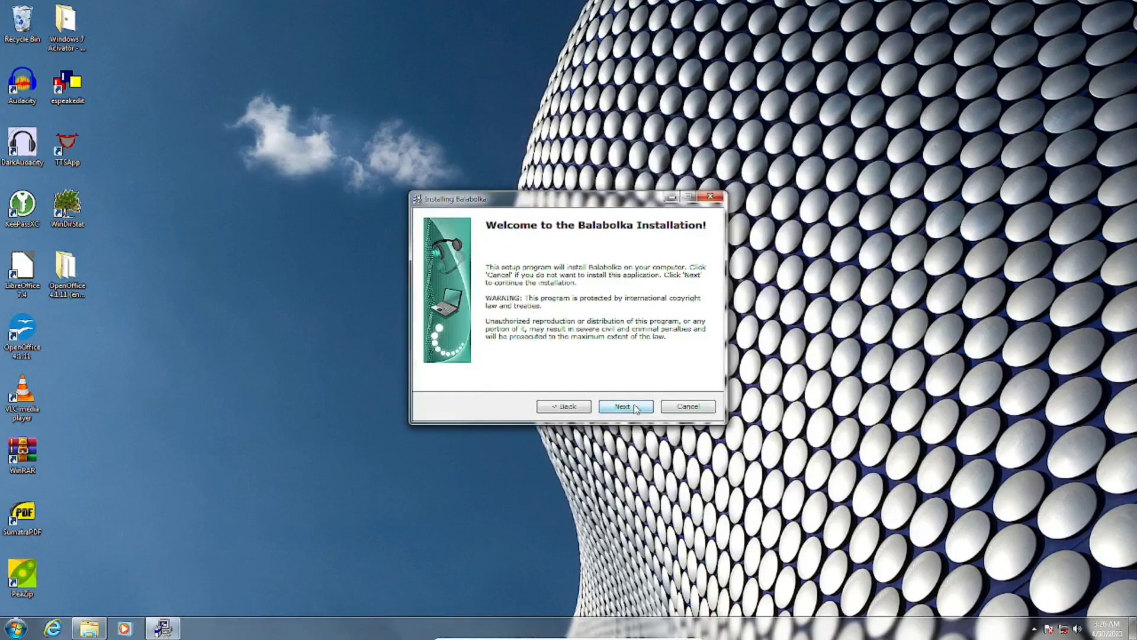
{"action": "left_click", "coordinate": [626, 406]}
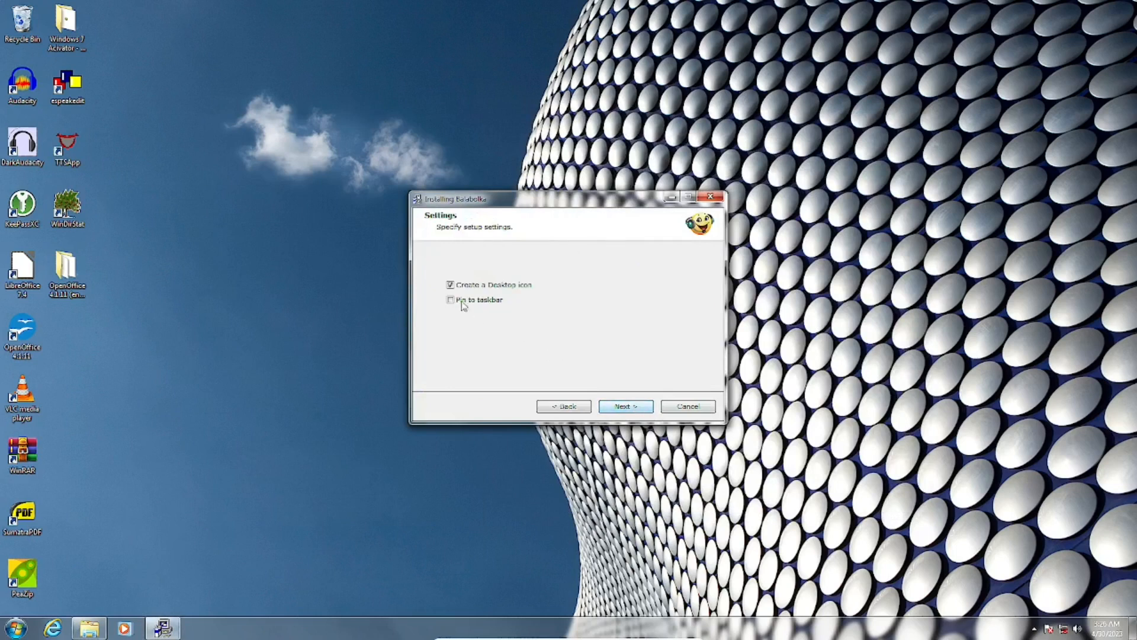
{"action": "left_click", "coordinate": [625, 407]}
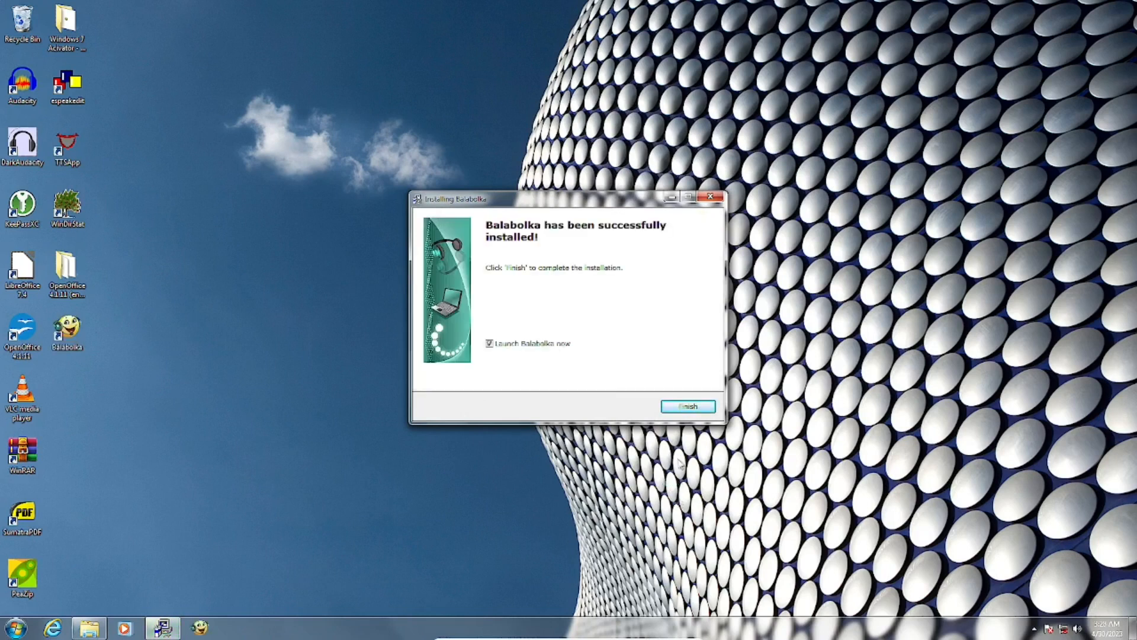
Step: Finish the wizard and launch Balabolka from its desktop icon into an empty Document1
{"action": "left_click", "coordinate": [687, 406]}
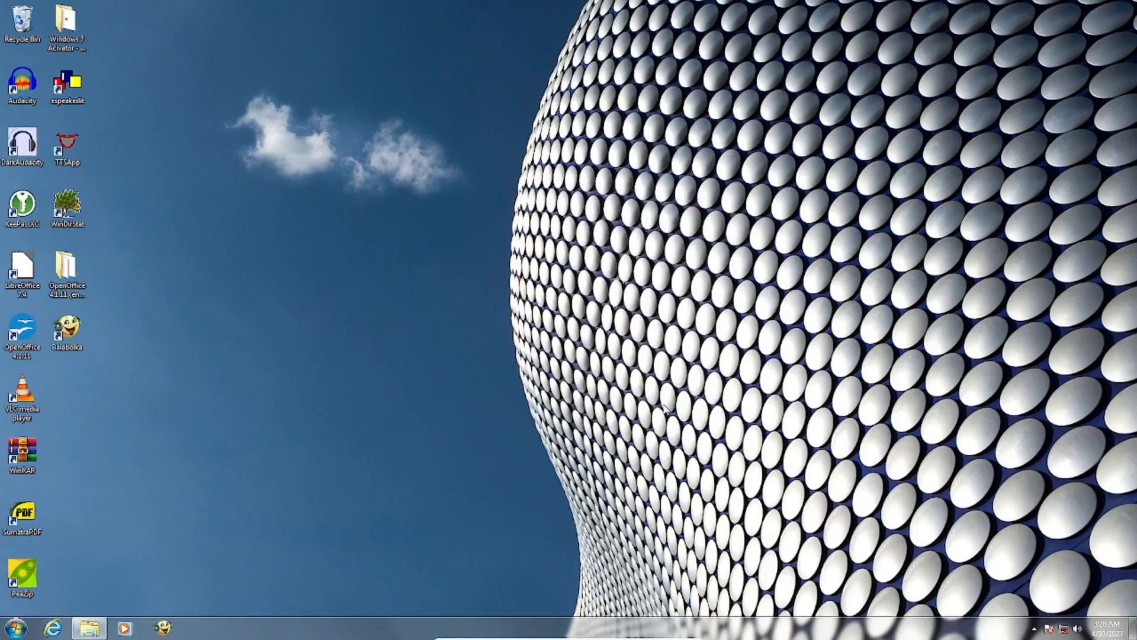
{"action": "double_click", "coordinate": [67, 333]}
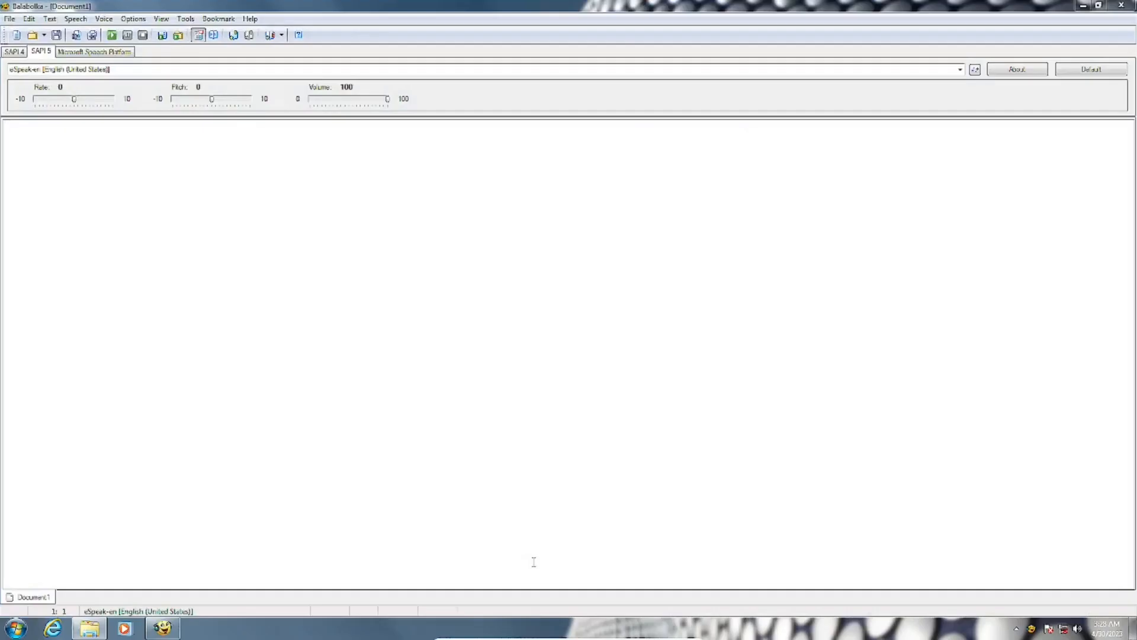